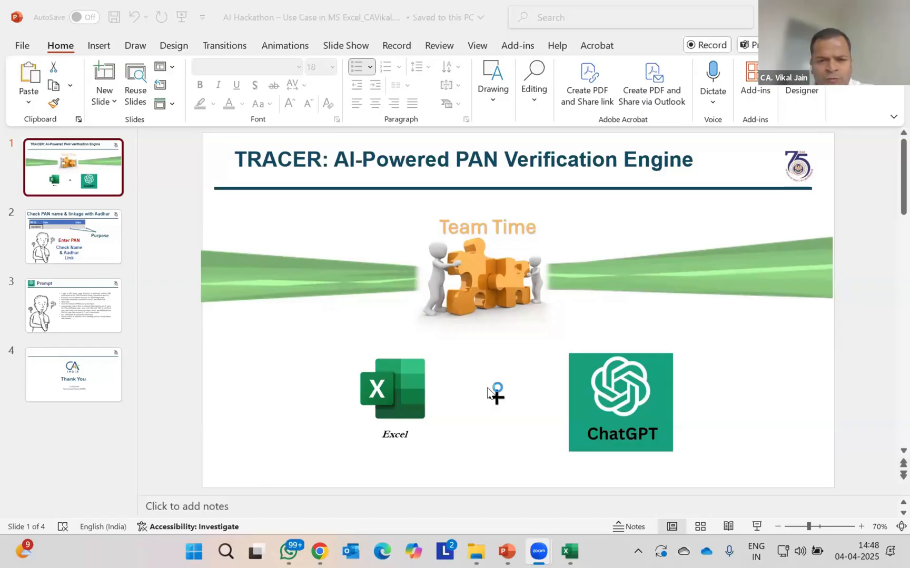
pyautogui.moveTo(492, 395)
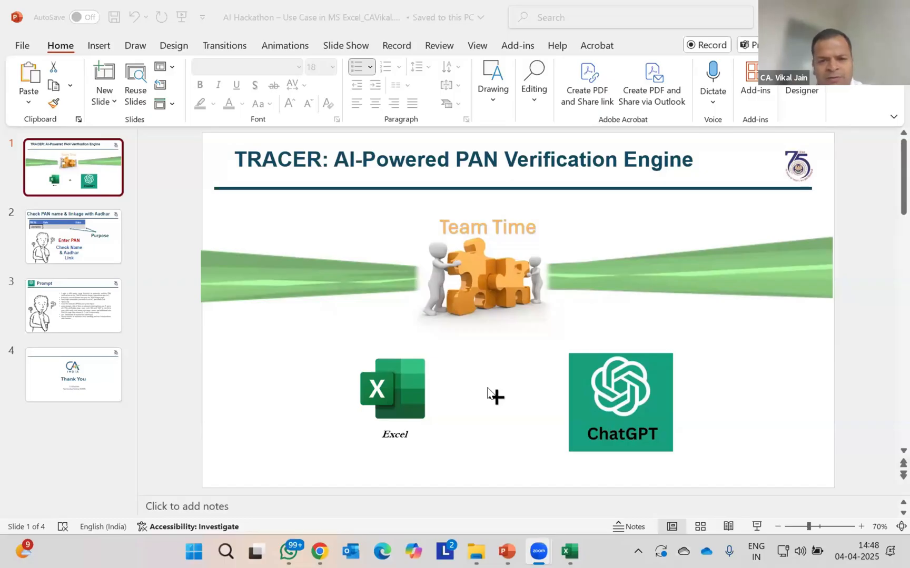
pyautogui.moveTo(439, 366)
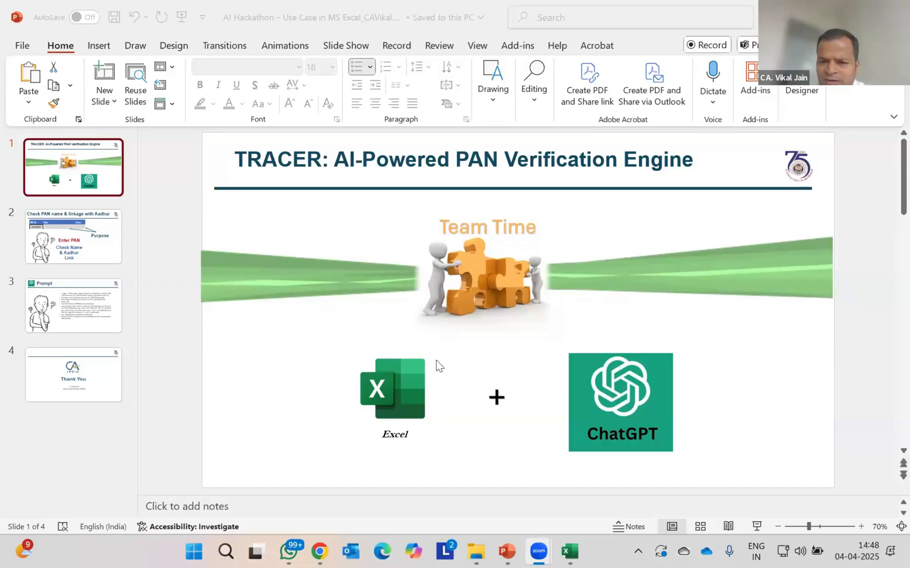
pyautogui.moveTo(208, 260)
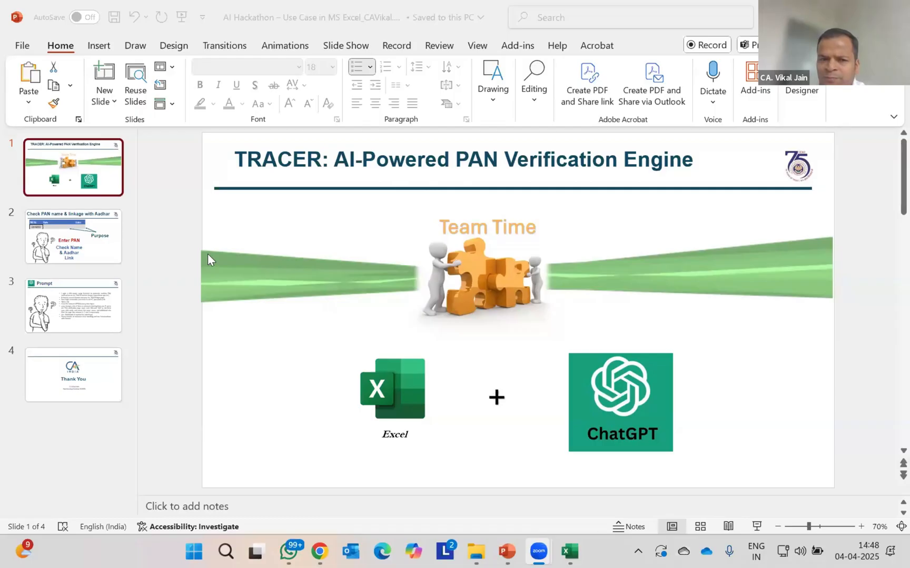
# Focus PowerPoint and display slide 2, 'Check PAN name & linkage with Aadhar'
pyautogui.click(73, 236)
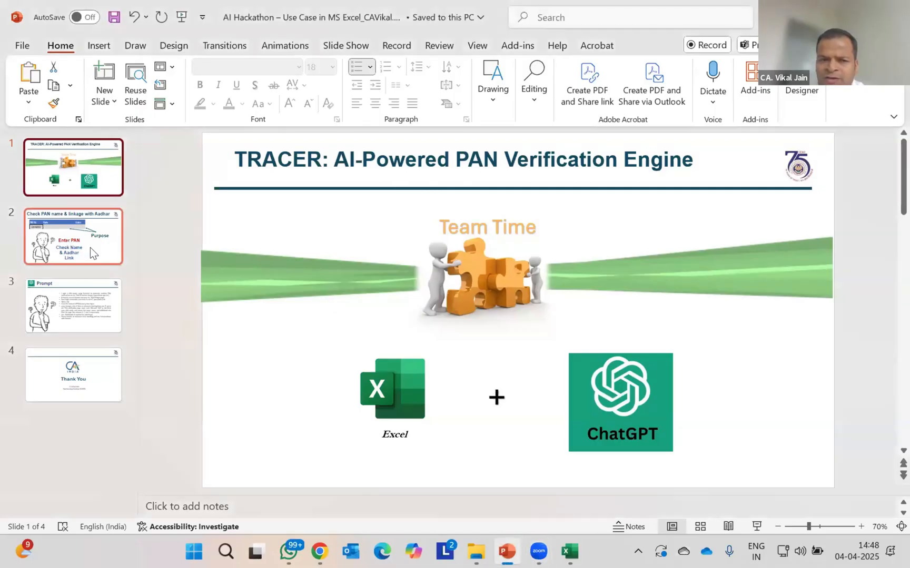
pyautogui.click(73, 237)
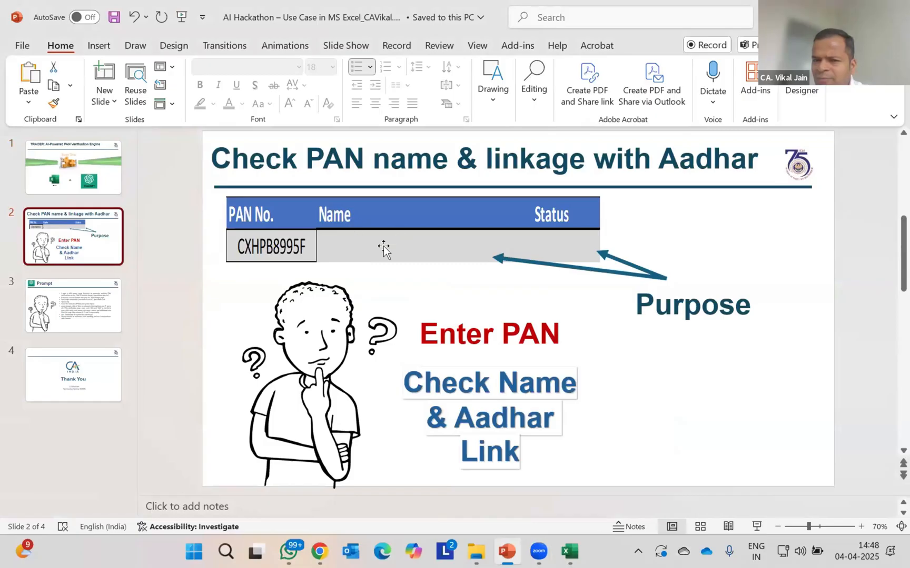
pyautogui.moveTo(392, 237)
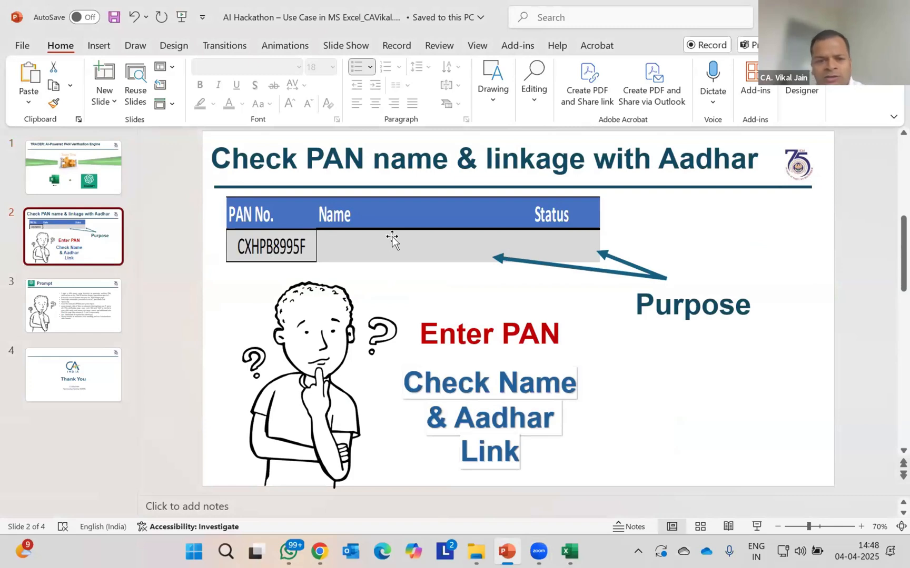
pyautogui.moveTo(378, 278)
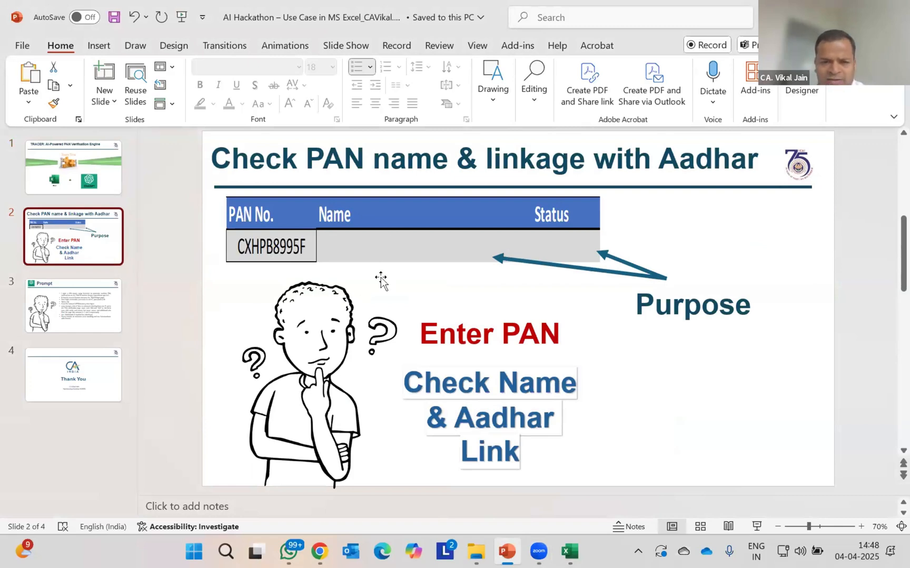
pyautogui.moveTo(368, 291)
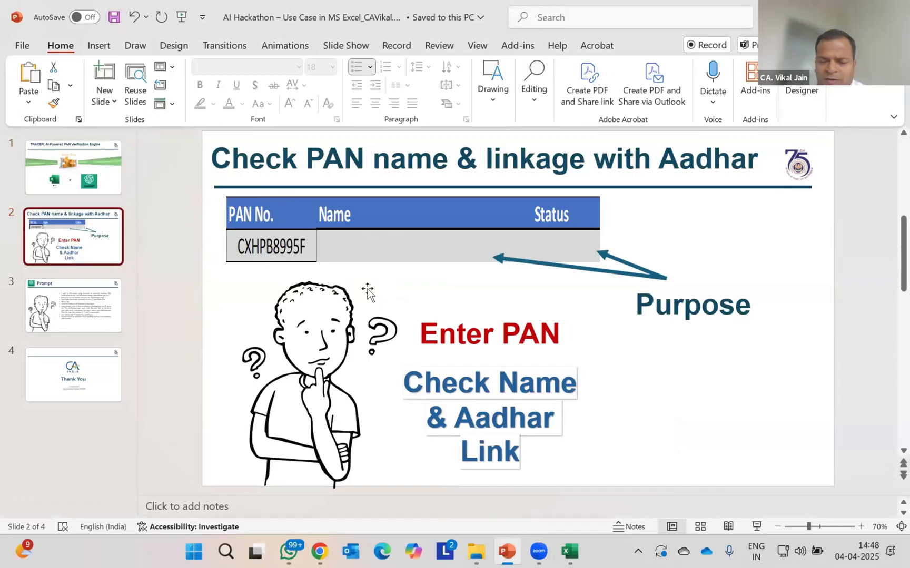
pyautogui.moveTo(367, 282)
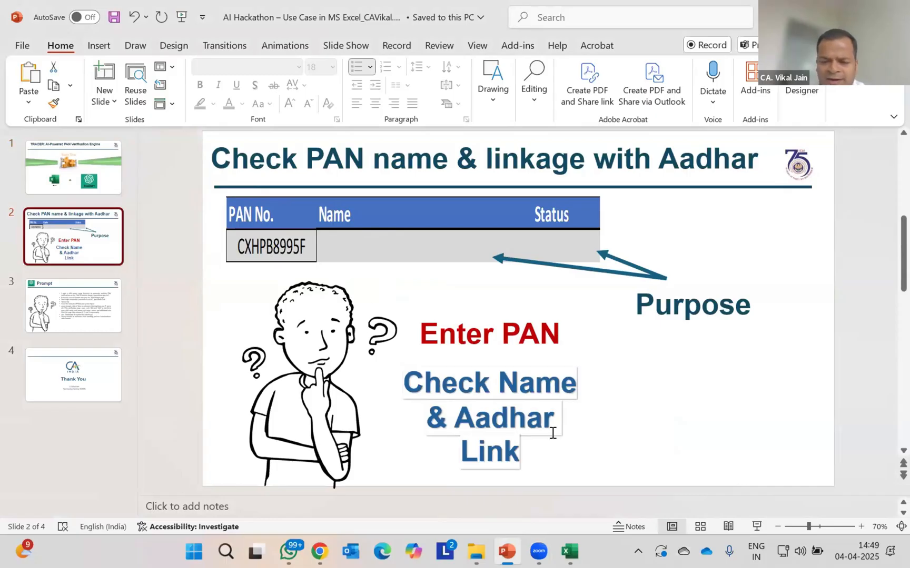
pyautogui.click(569, 551)
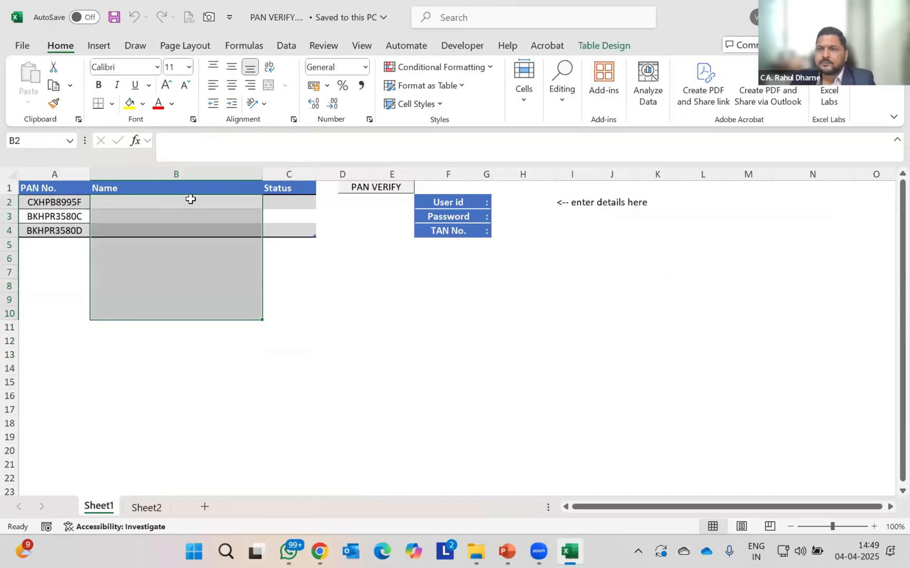
pyautogui.click(176, 216)
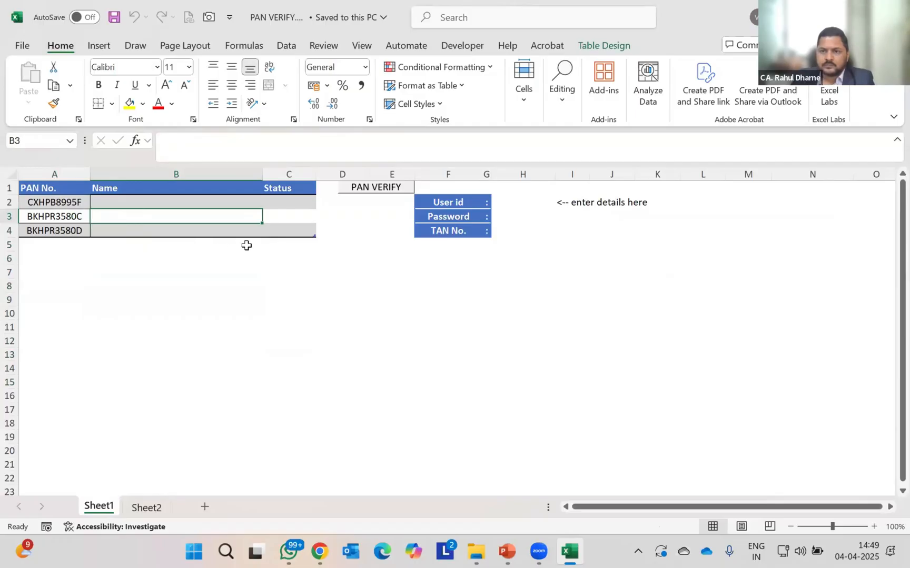
pyautogui.moveTo(319, 204)
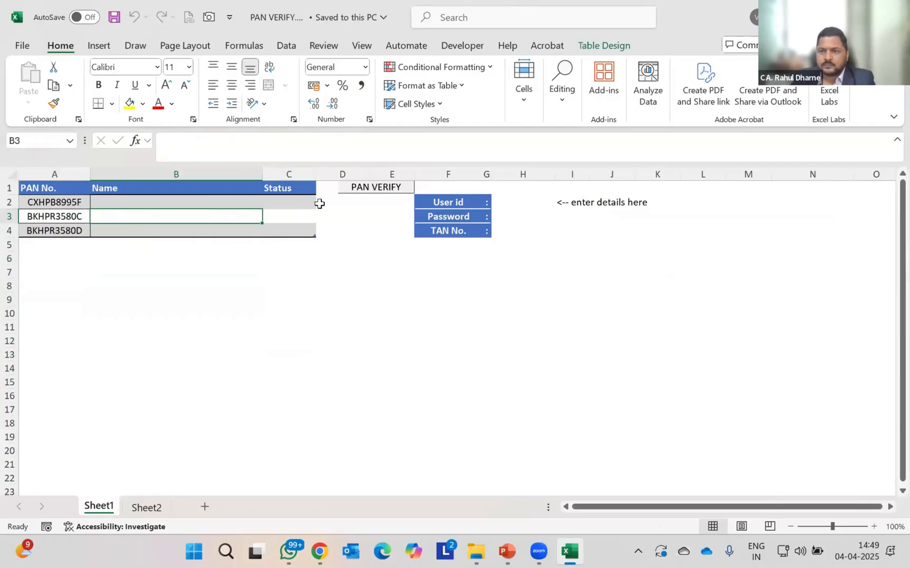
pyautogui.click(288, 203)
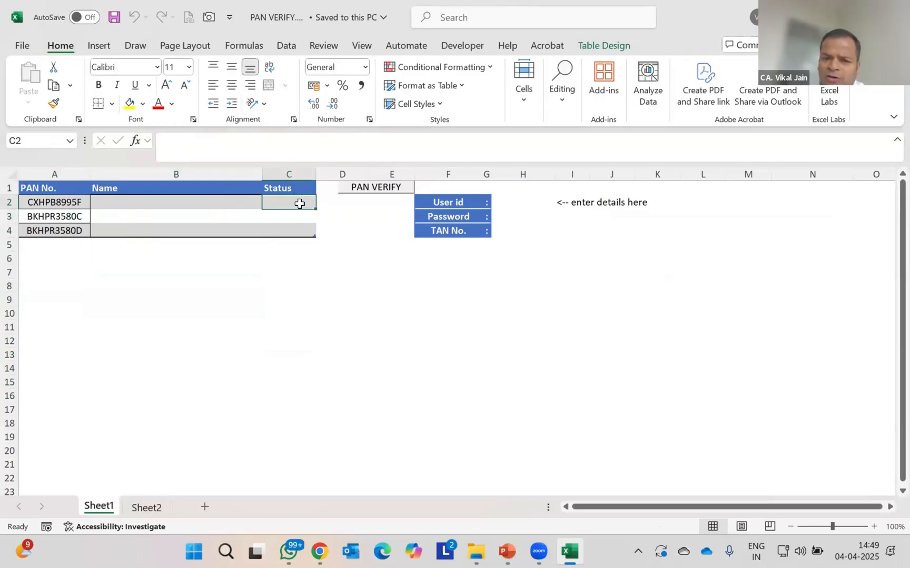
pyautogui.moveTo(470, 378)
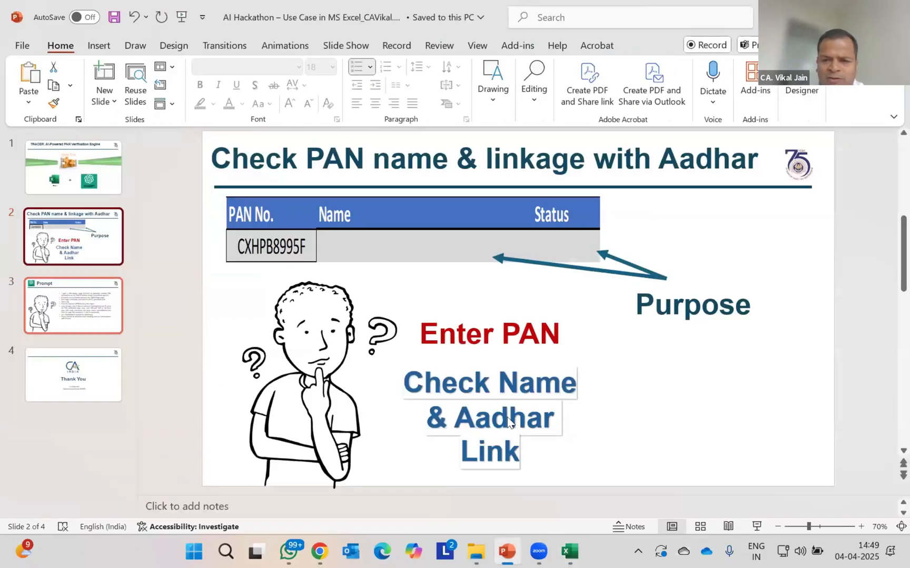
# Open slide 3, the Prompt requesting a Selenium VBA macro for TRACES PAN verification
pyautogui.click(73, 305)
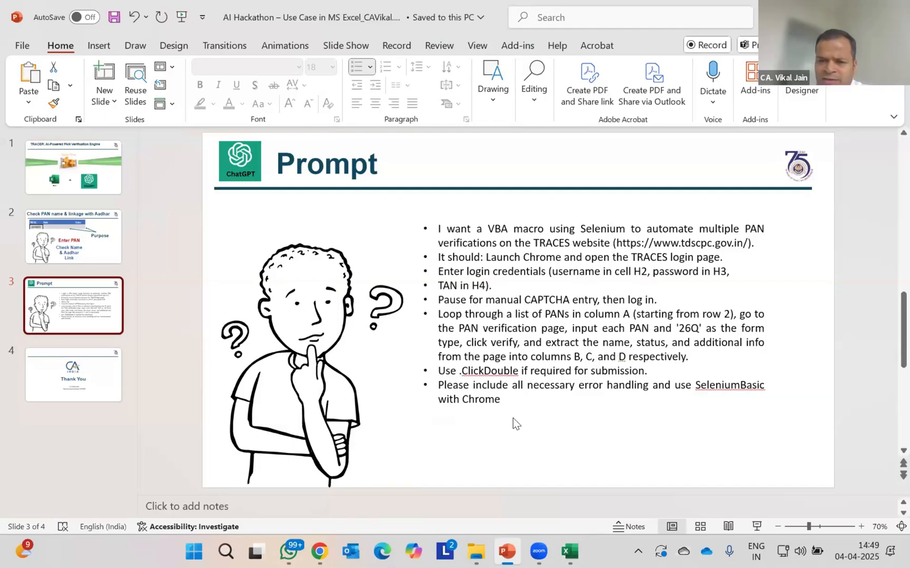
pyautogui.moveTo(567, 379)
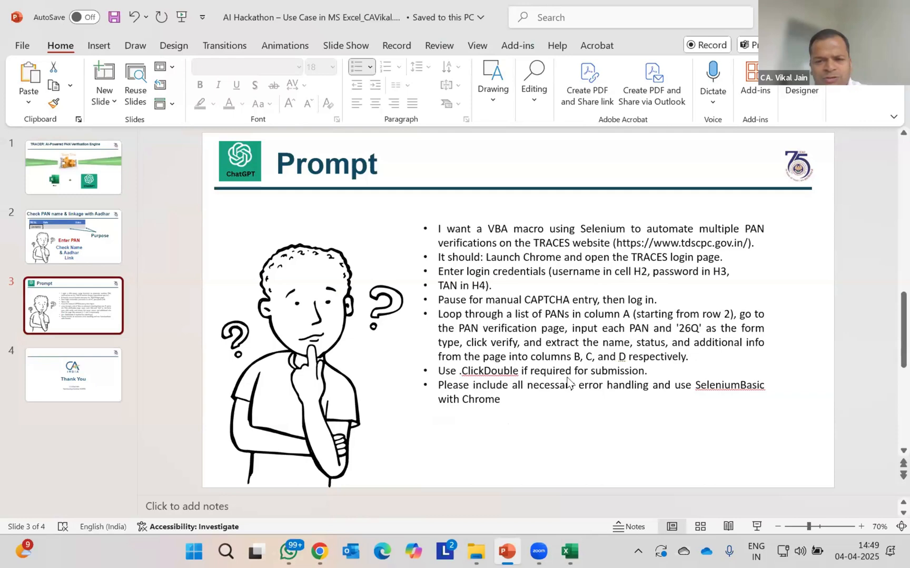
pyautogui.moveTo(587, 428)
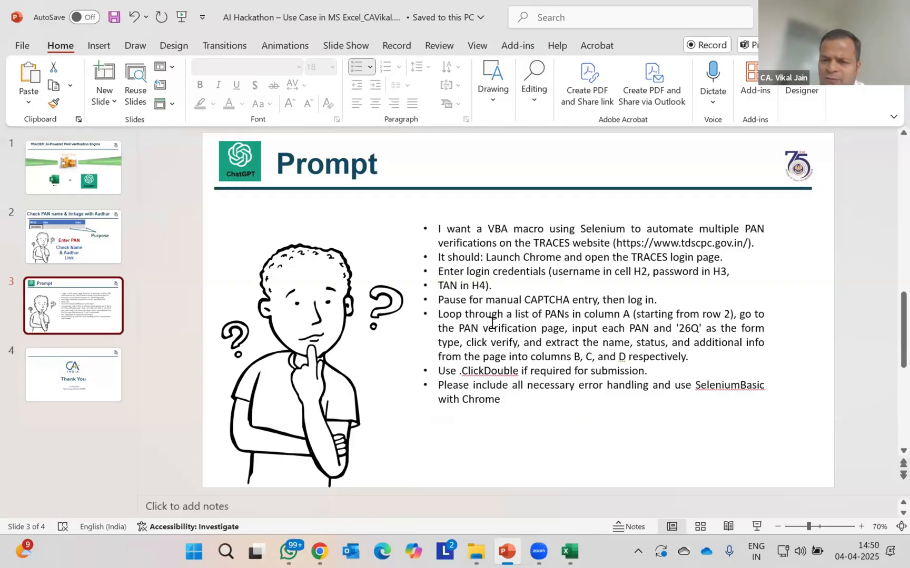
pyautogui.moveTo(498, 245)
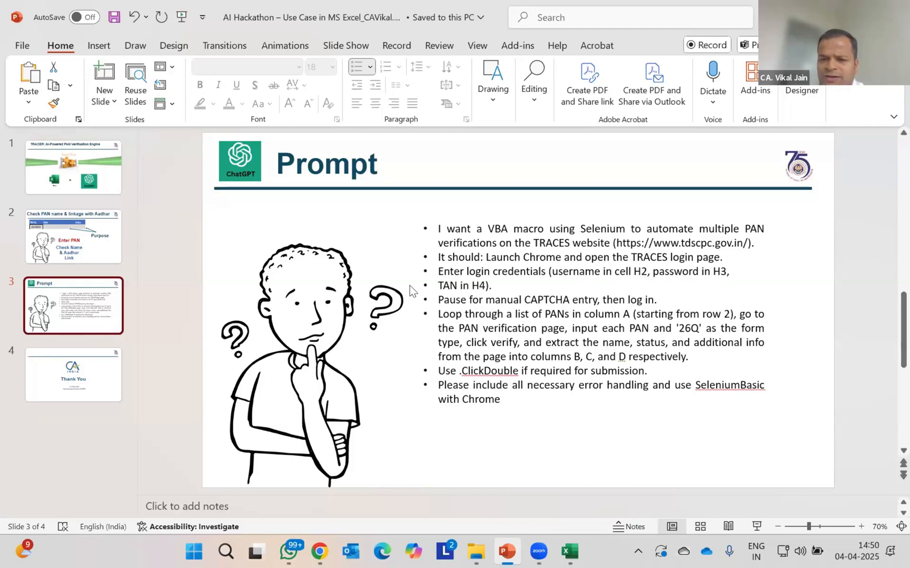
pyautogui.moveTo(531, 442)
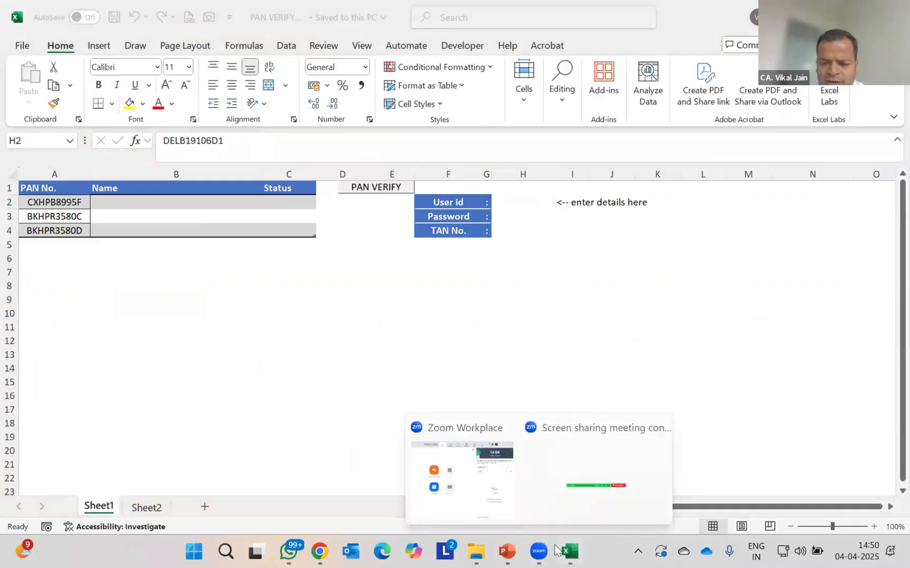
pyautogui.click(505, 551)
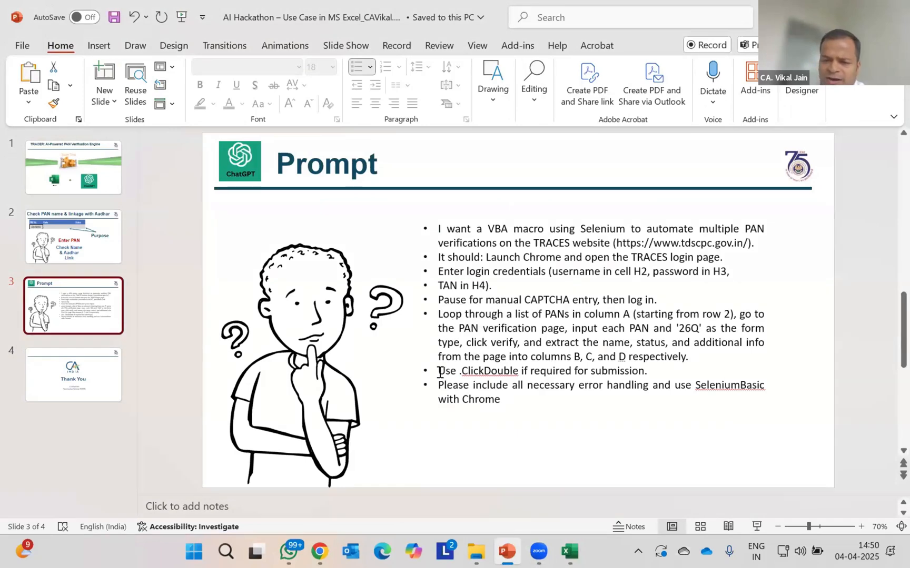
pyautogui.click(439, 371)
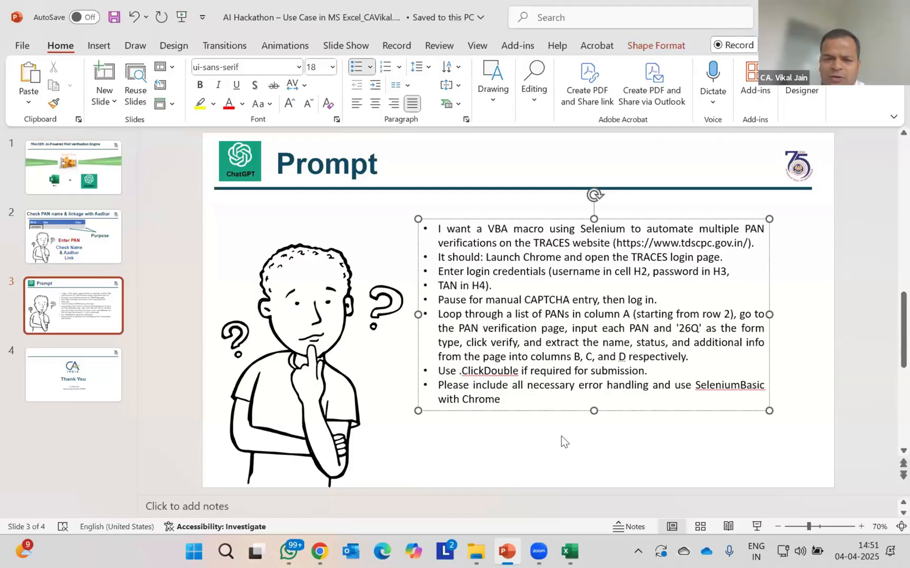
pyautogui.moveTo(459, 434)
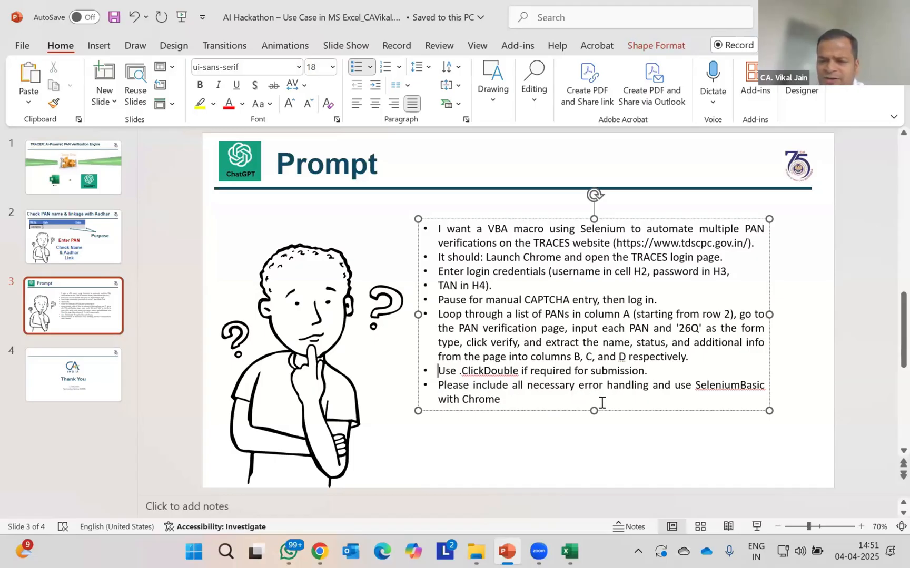
pyautogui.moveTo(691, 389)
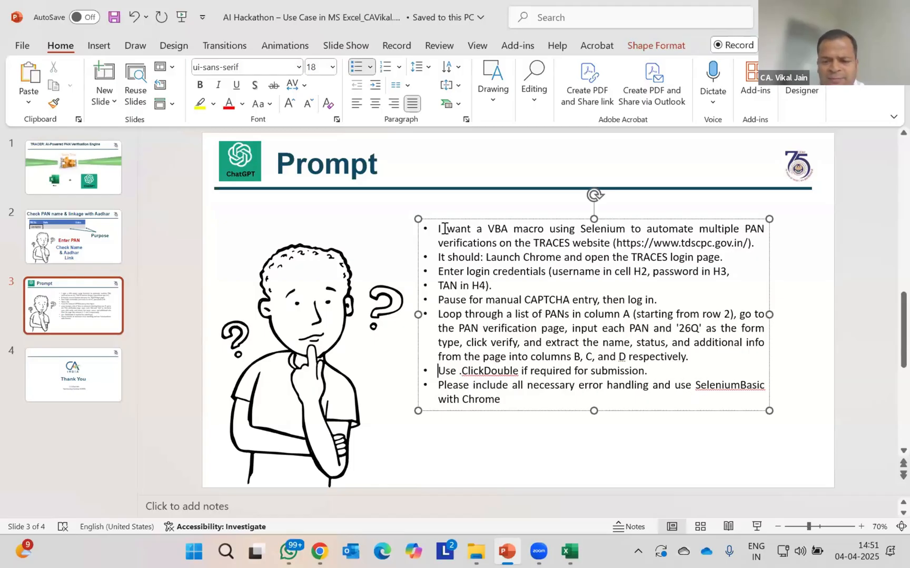
pyautogui.moveTo(457, 232)
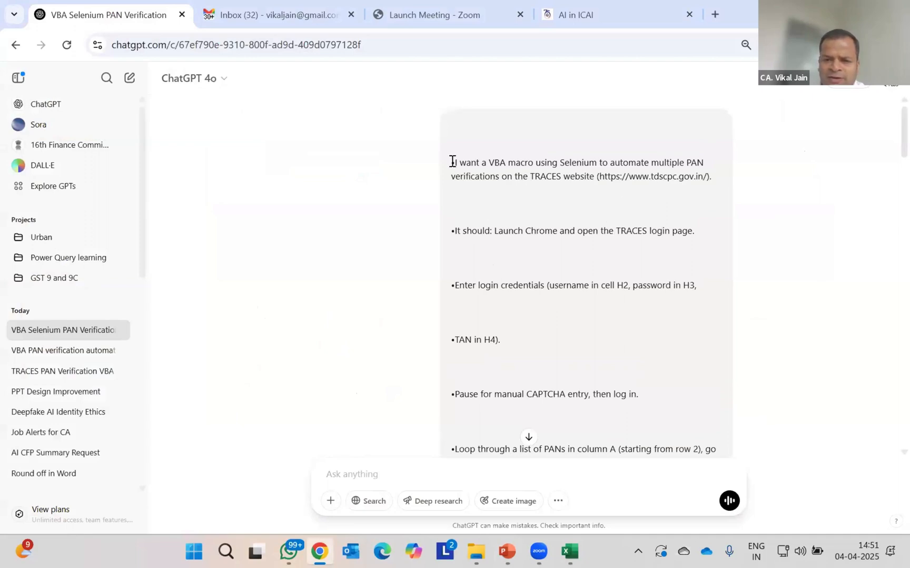
# Scroll the ChatGPT reply down to the TRACES PAN verification VBA code block
pyautogui.scroll(-3)
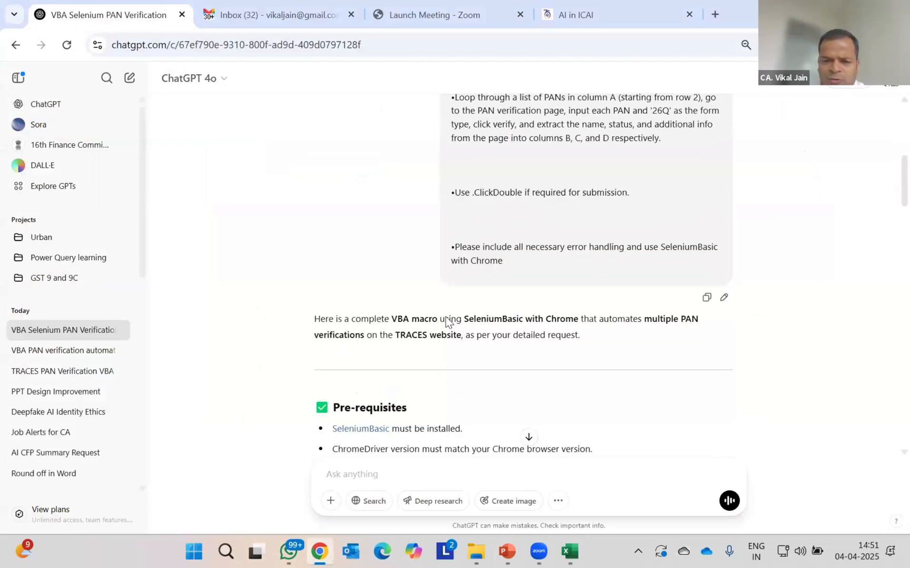
pyautogui.scroll(-3)
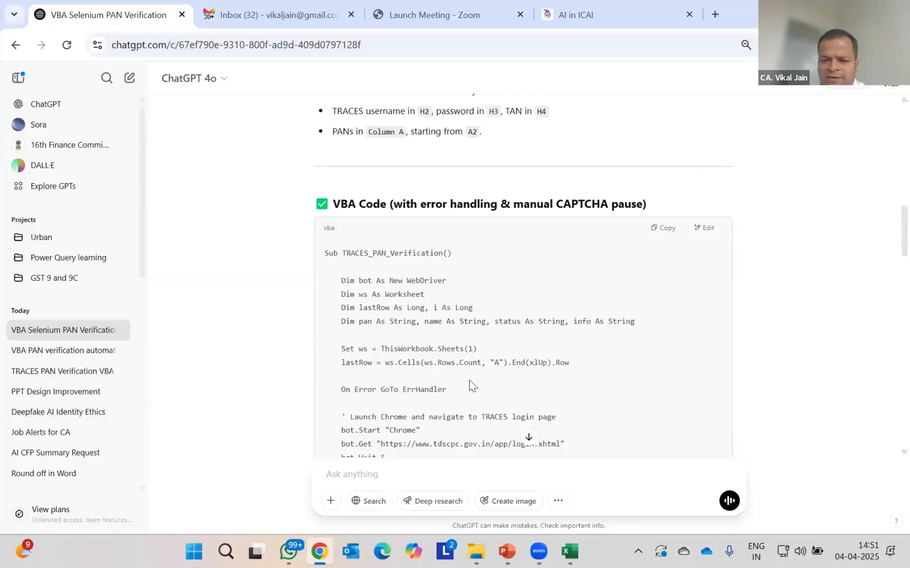
pyautogui.scroll(-3)
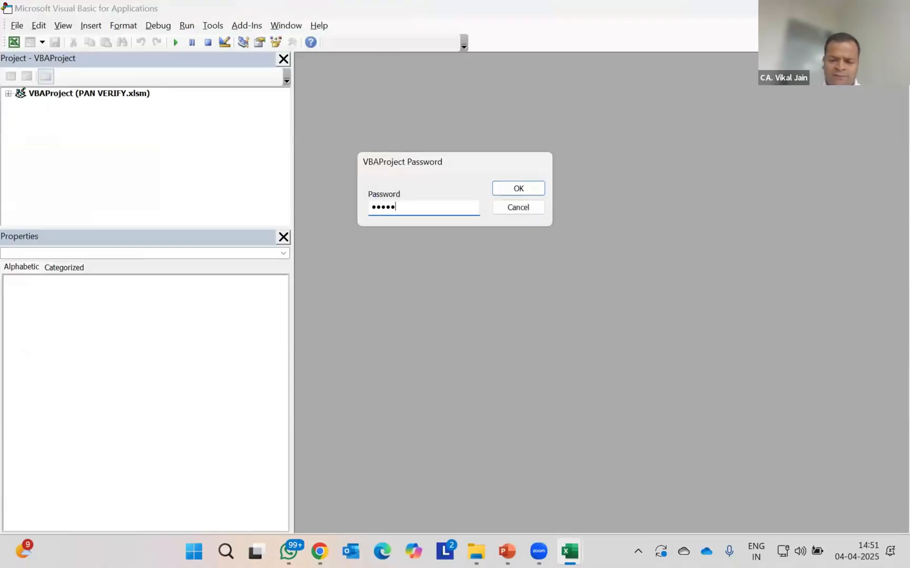
# Unlock the VBAProject with its password and view Module1's Googstart macro code
pyautogui.click(518, 188)
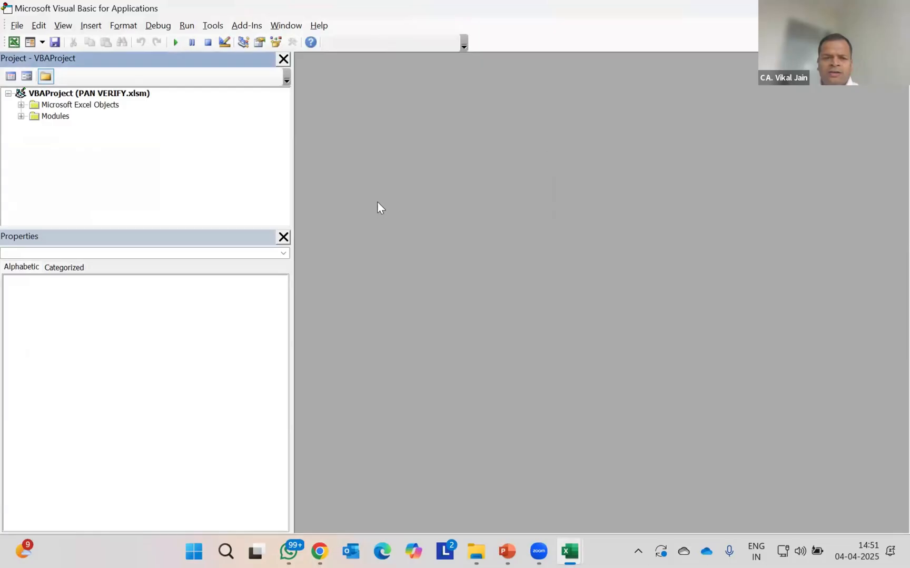
pyautogui.click(21, 117)
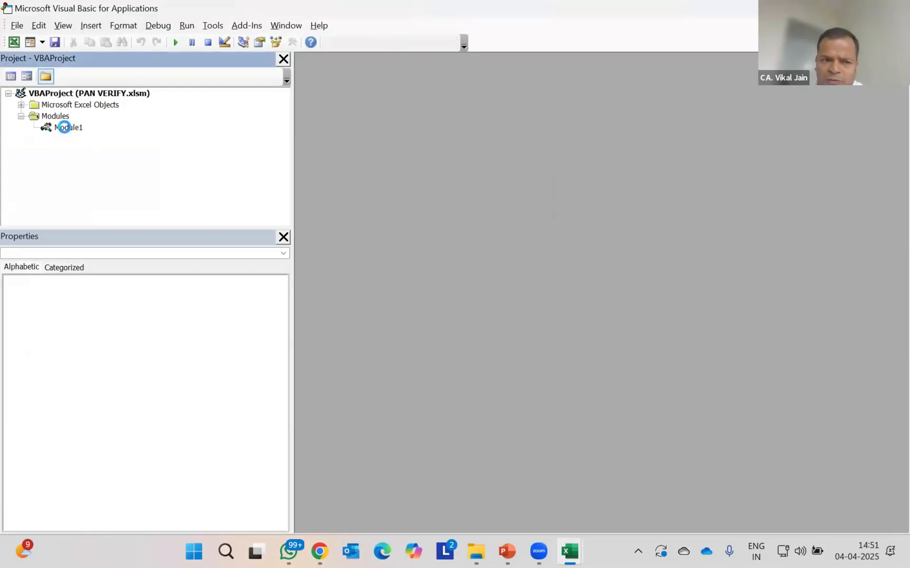
pyautogui.doubleClick(63, 127)
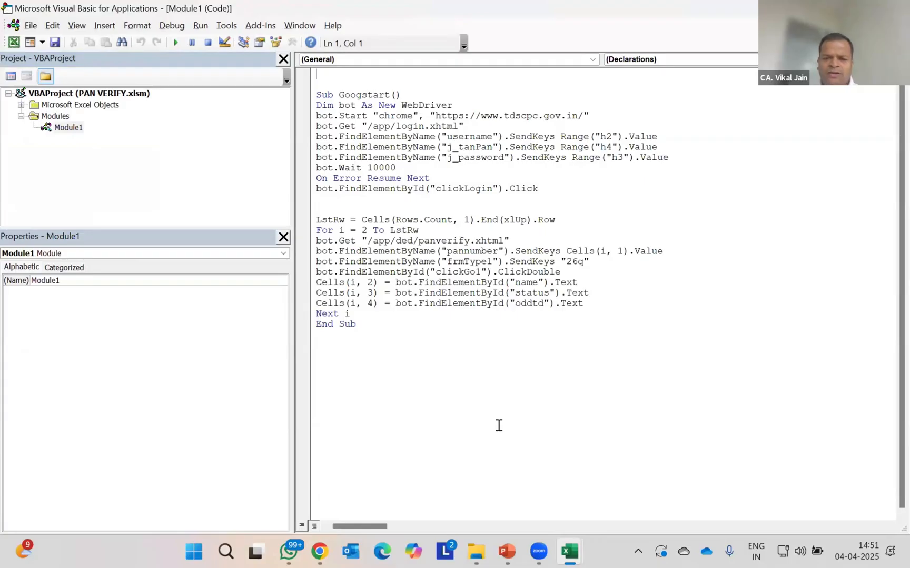
pyautogui.click(21, 105)
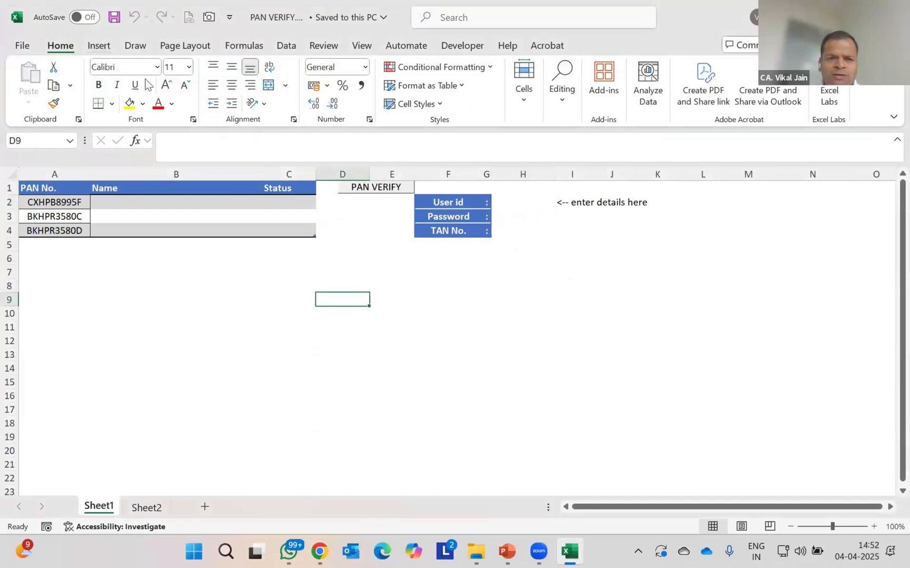
# Draw a rectangle shape on Sheet1 from the Insert shapes gallery
pyautogui.click(99, 46)
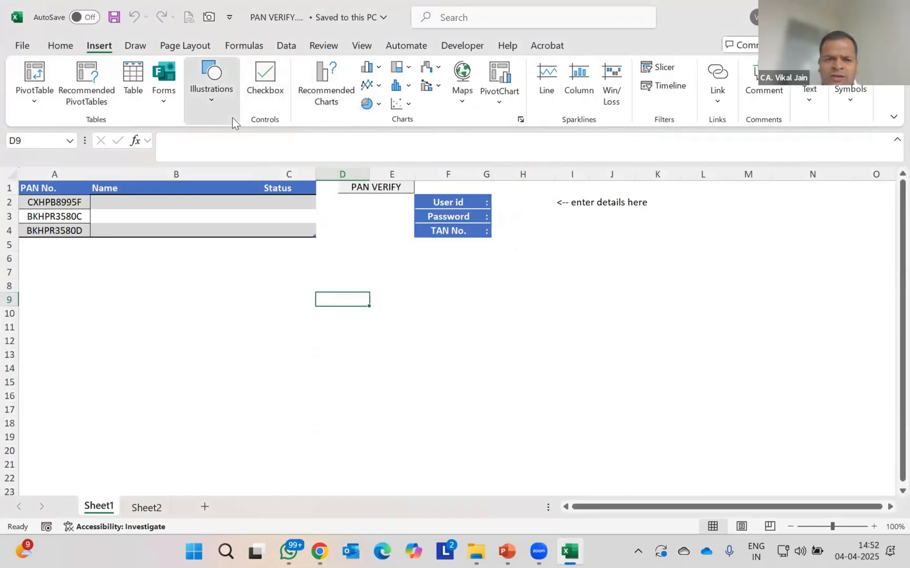
pyautogui.click(211, 84)
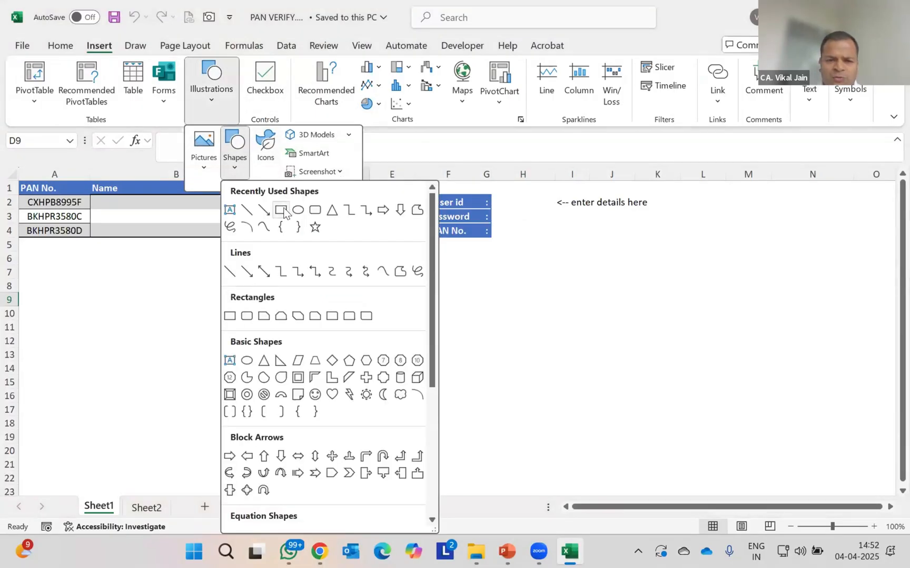
pyautogui.click(281, 210)
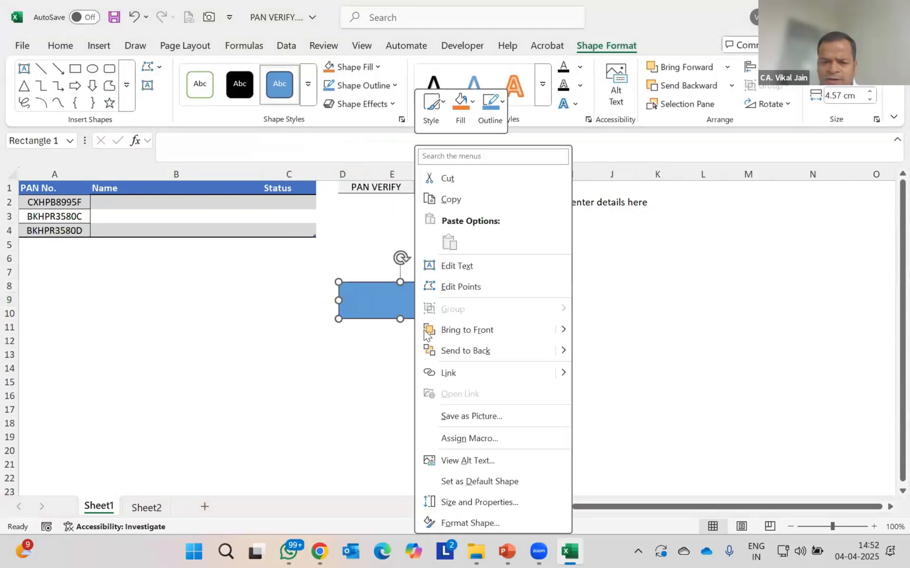
pyautogui.moveTo(459, 445)
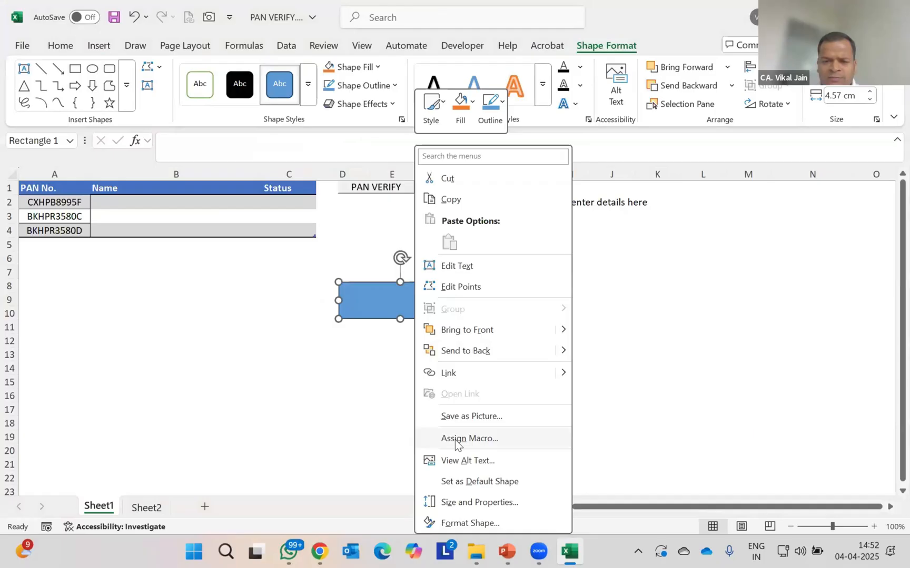
# Assign the Googstart macro to the rectangle and run it
pyautogui.click(468, 438)
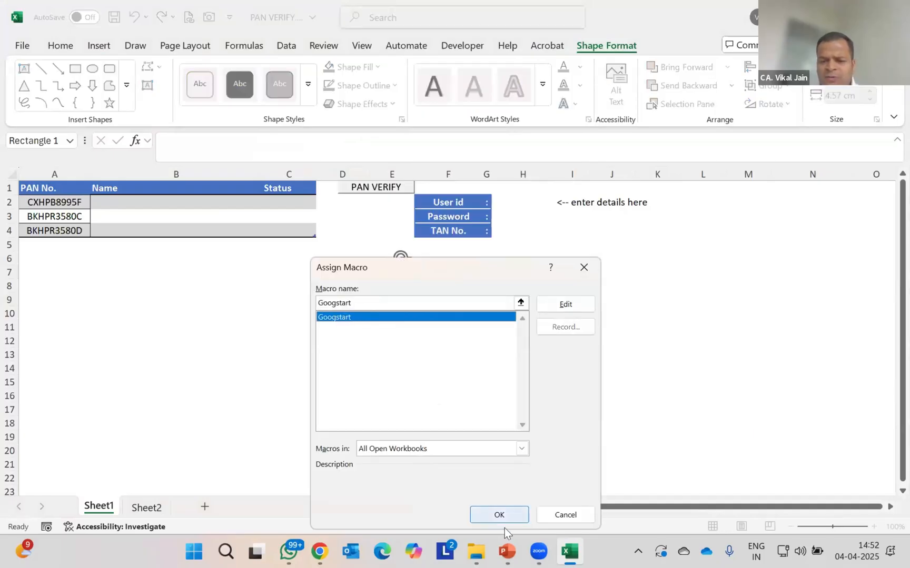
pyautogui.click(498, 515)
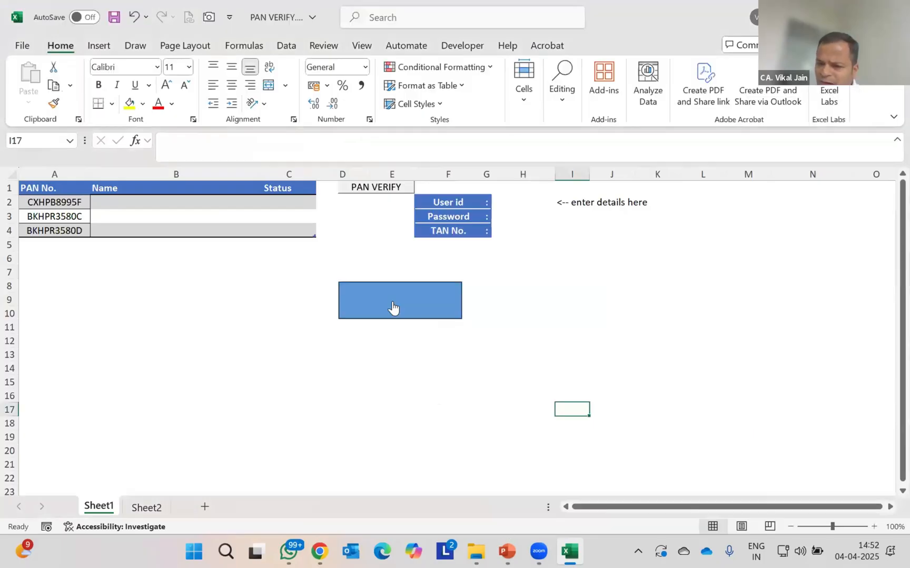
pyautogui.moveTo(355, 190)
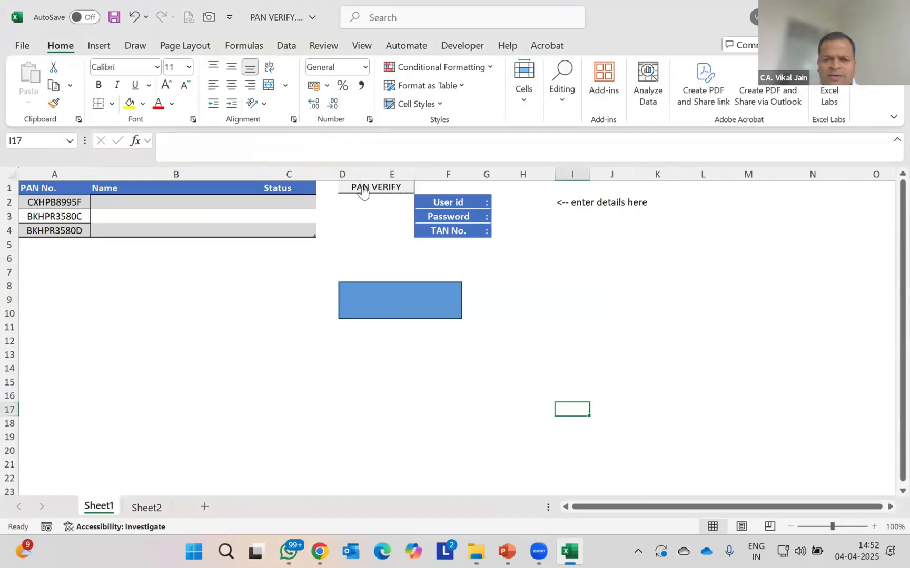
pyautogui.click(375, 188)
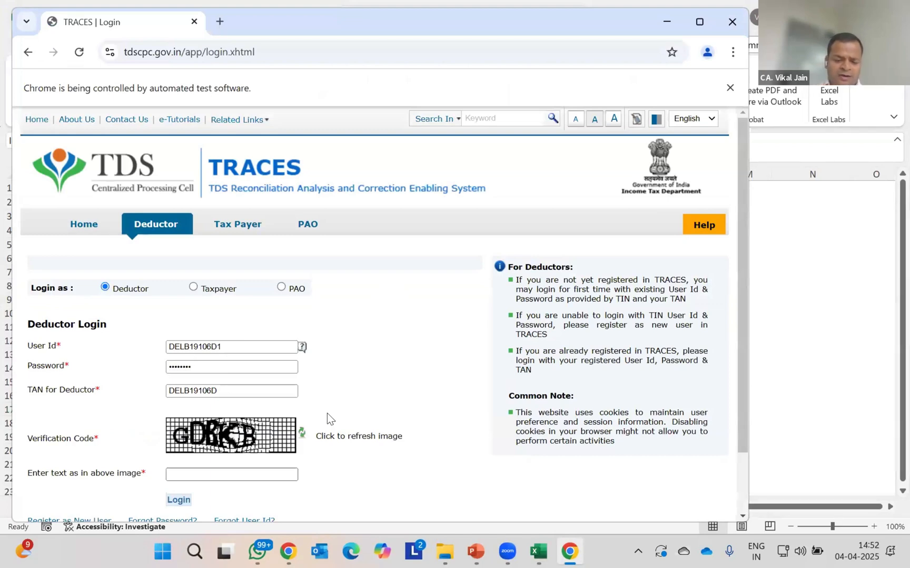
# Enter verification code 'GDBK' and log in to the TRACES portal
pyautogui.click(231, 474)
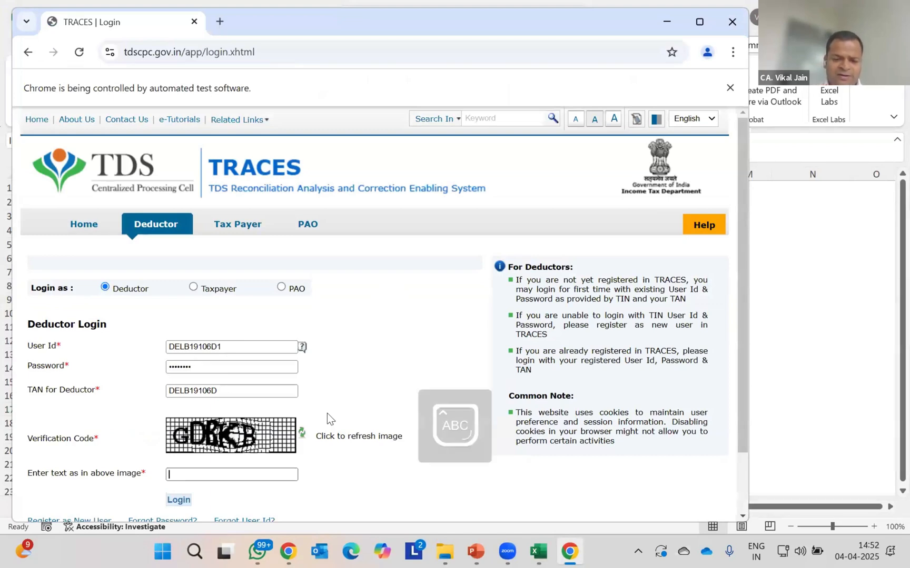
pyautogui.write('GDBKB')
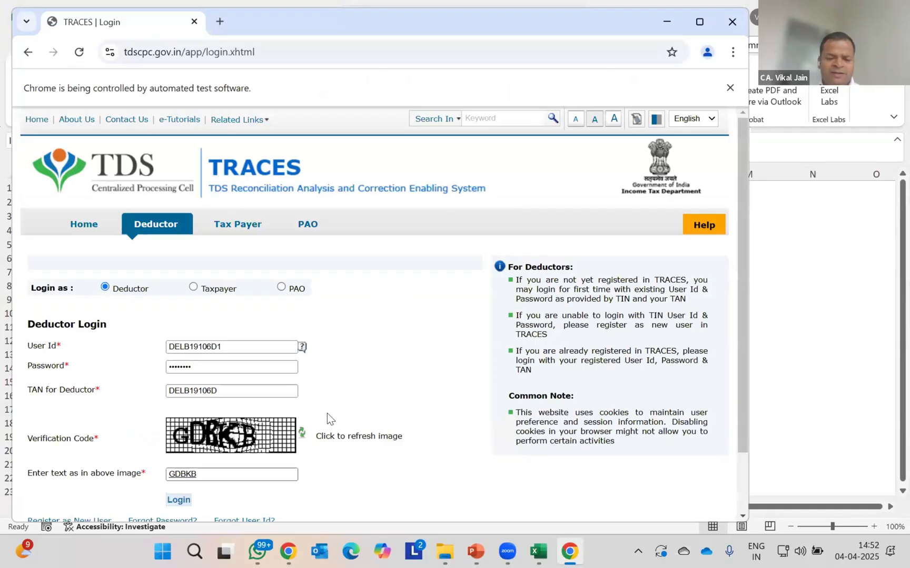
pyautogui.click(178, 500)
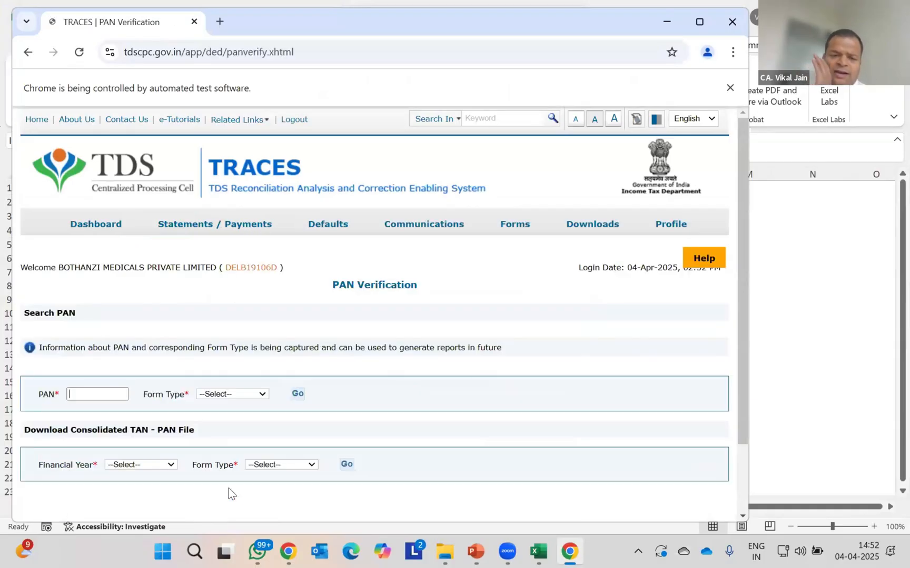
pyautogui.click(297, 394)
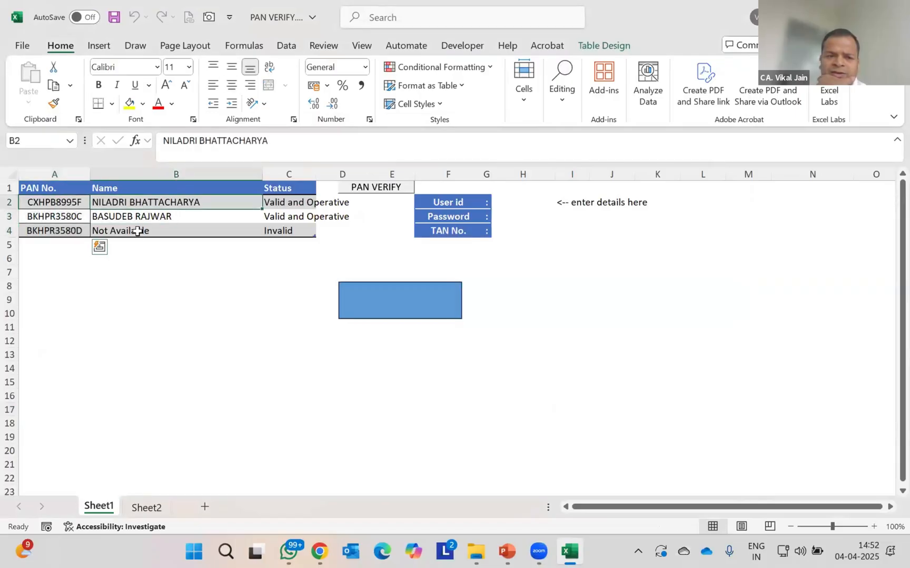
pyautogui.click(299, 202)
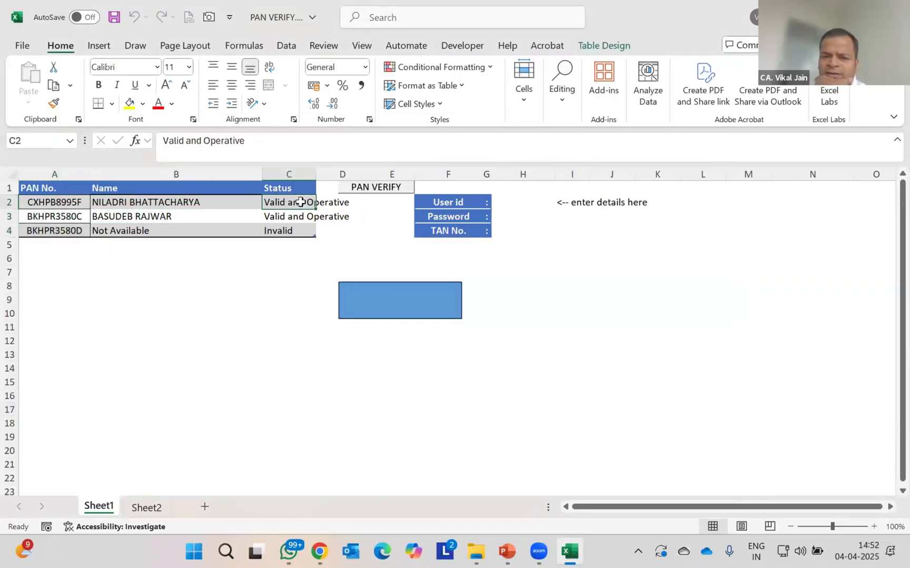
pyautogui.moveTo(282, 372)
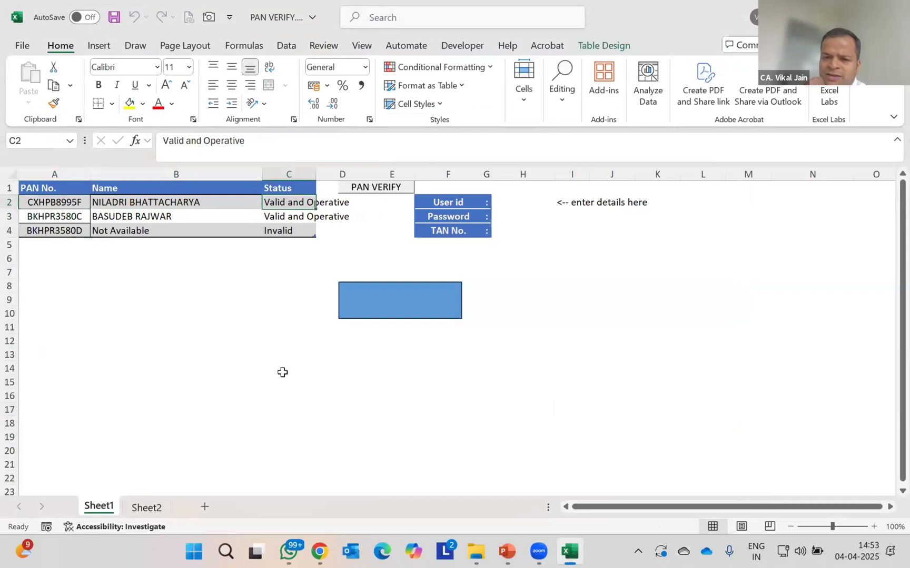
pyautogui.moveTo(282, 297)
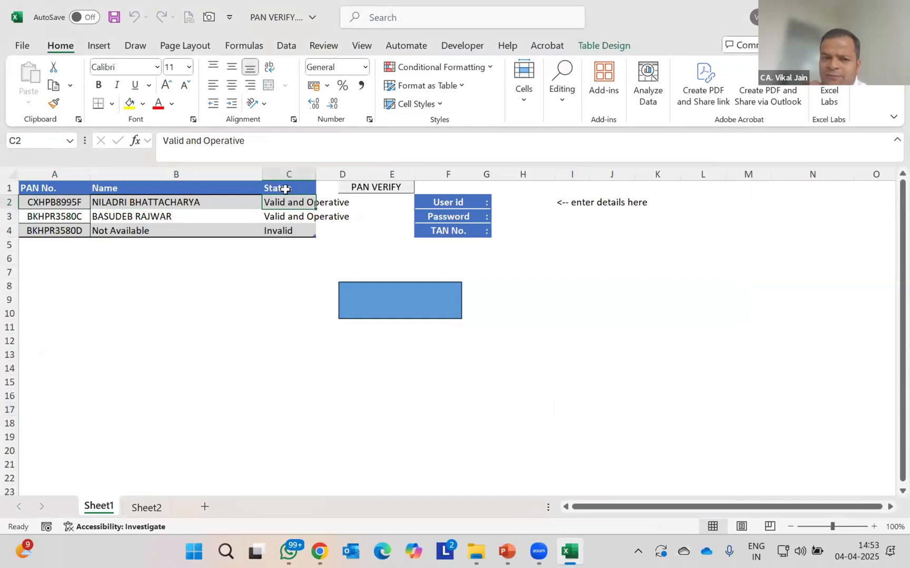
pyautogui.moveTo(306, 401)
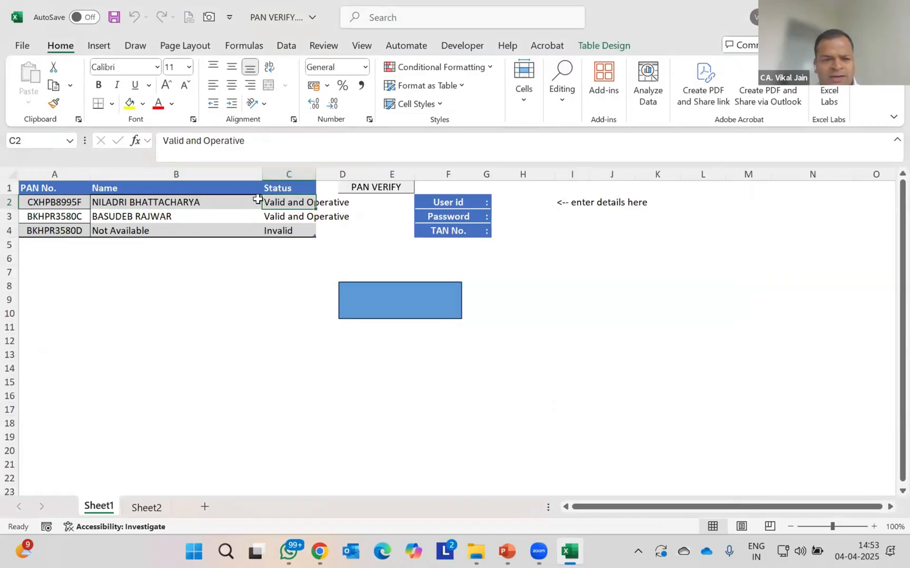
pyautogui.click(175, 202)
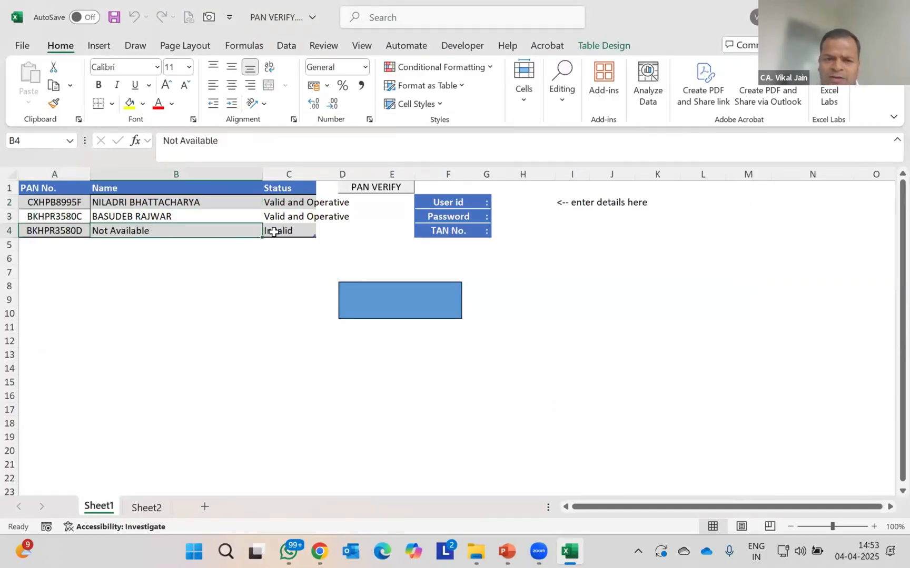
pyautogui.click(288, 231)
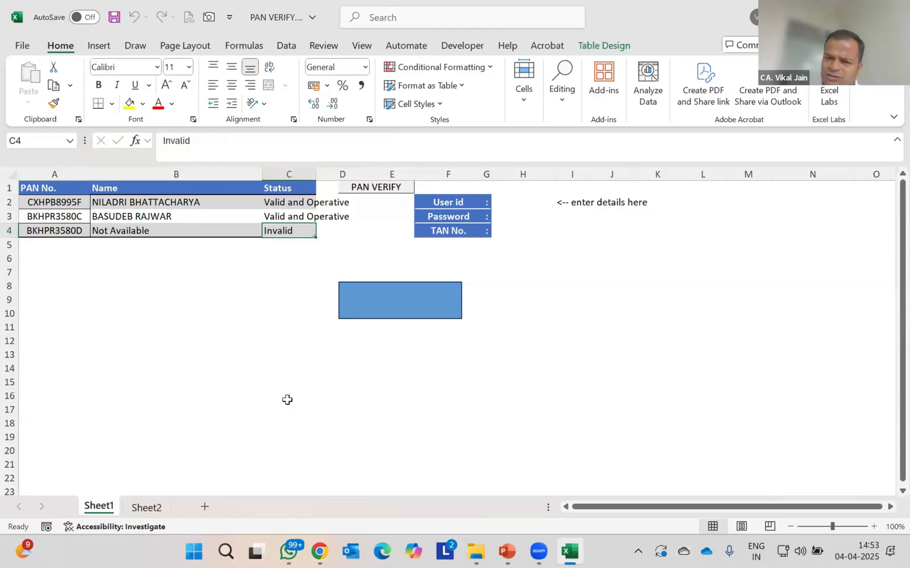
pyautogui.moveTo(300, 403)
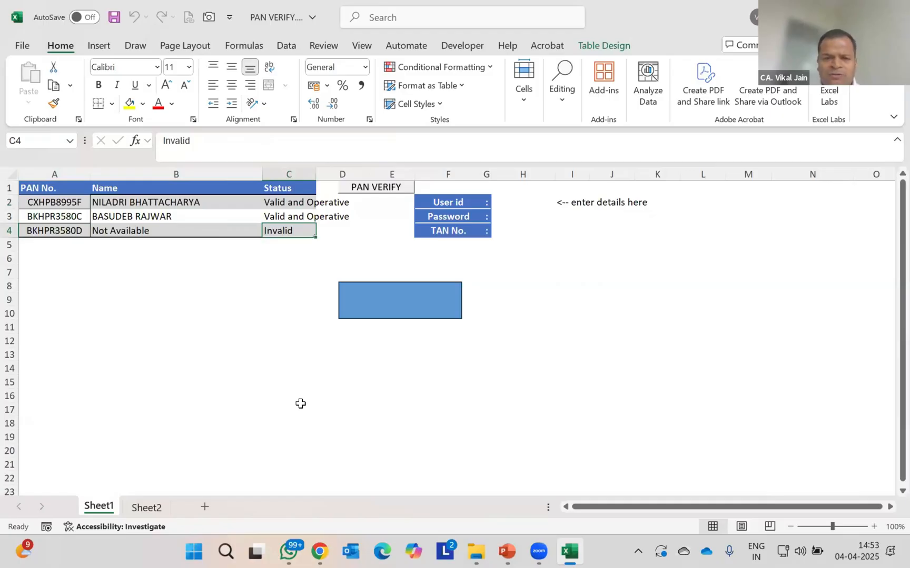
pyautogui.moveTo(421, 396)
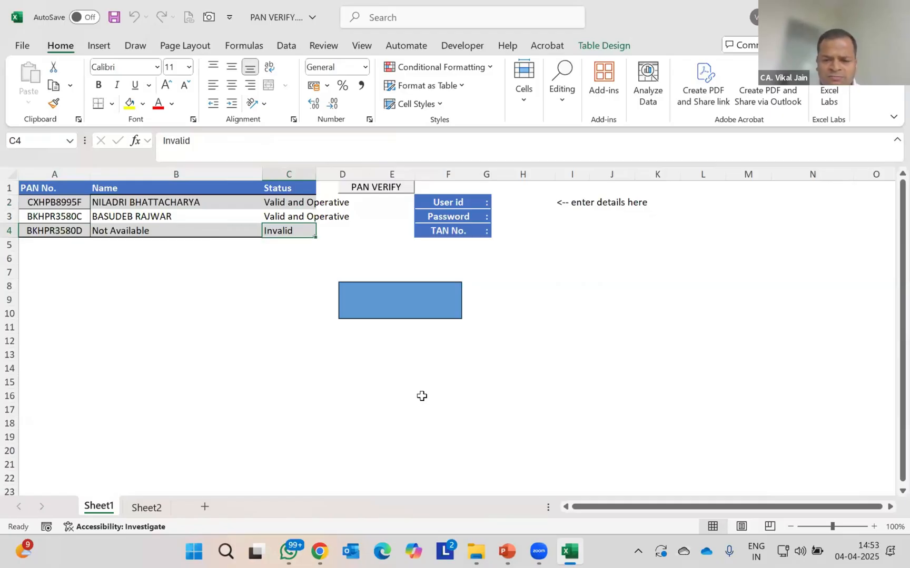
pyautogui.click(320, 551)
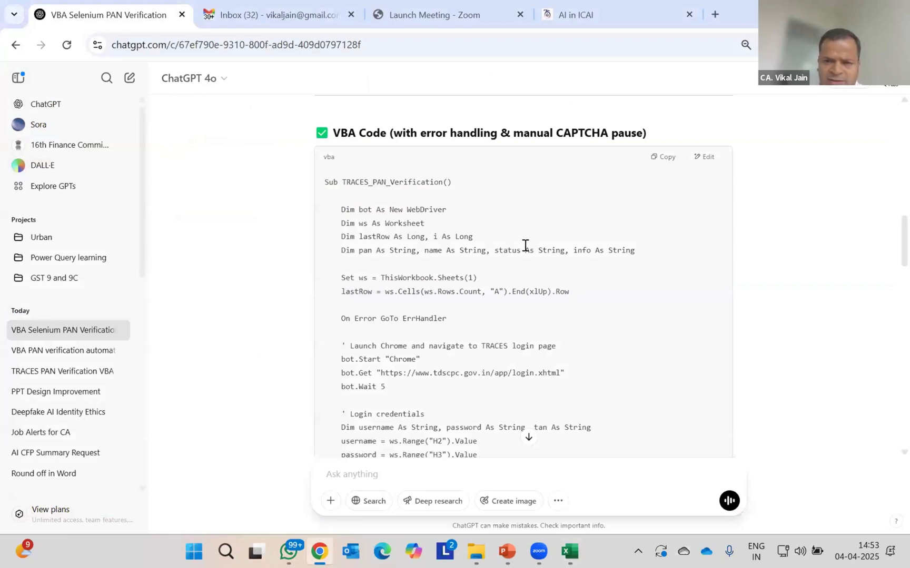
pyautogui.moveTo(540, 553)
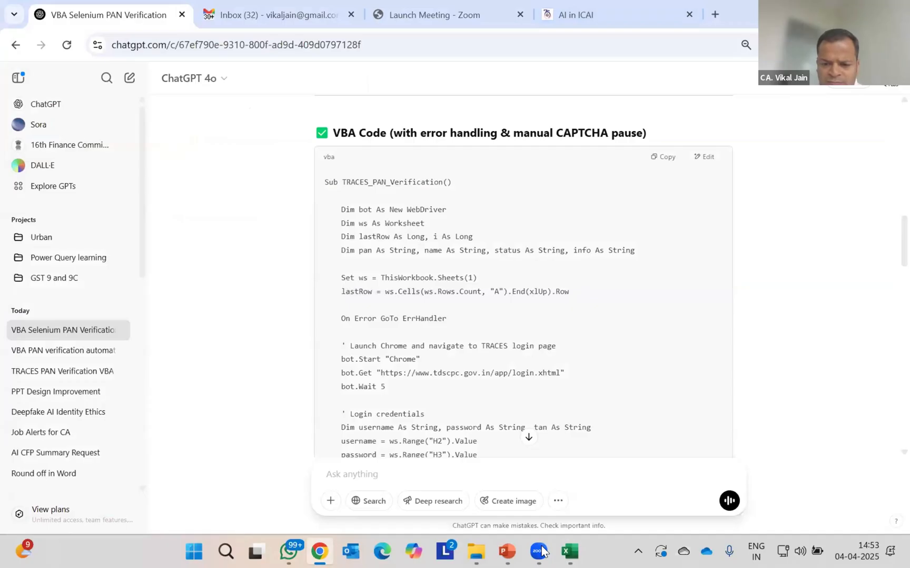